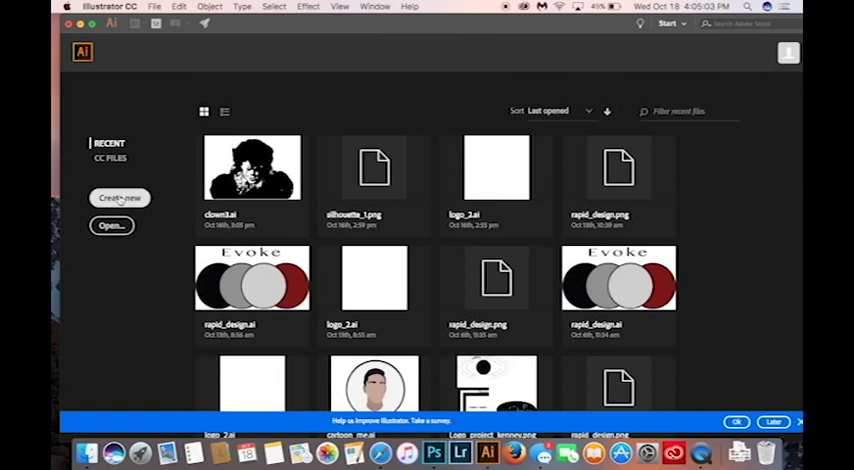
Step: Start a new document using the 9 x 11 in custom preset
left_click(119, 197)
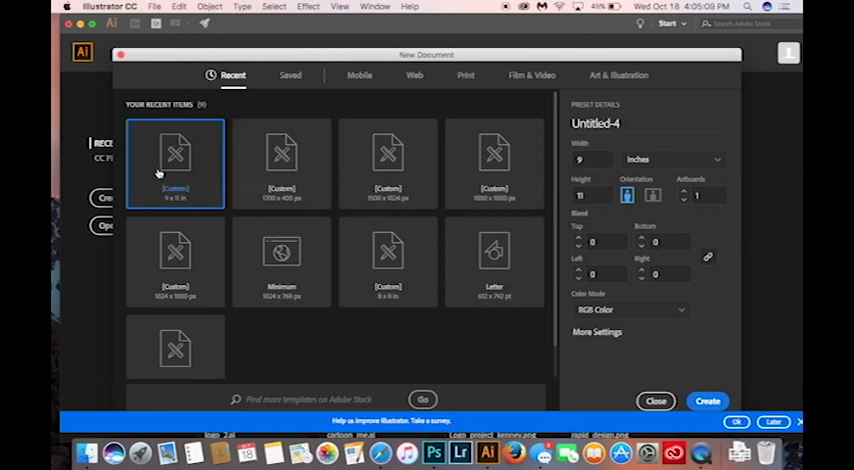
mouse_move(175, 165)
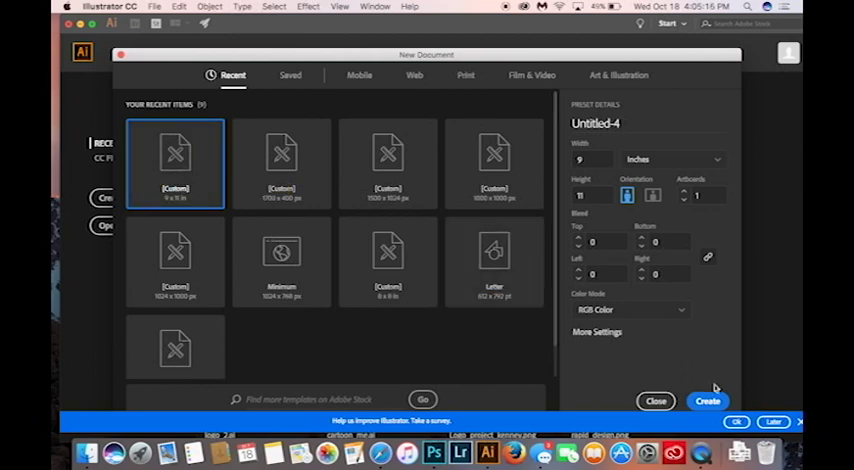
Step: Create the blank 9 x 11 in Untitled-4 document
left_click(708, 401)
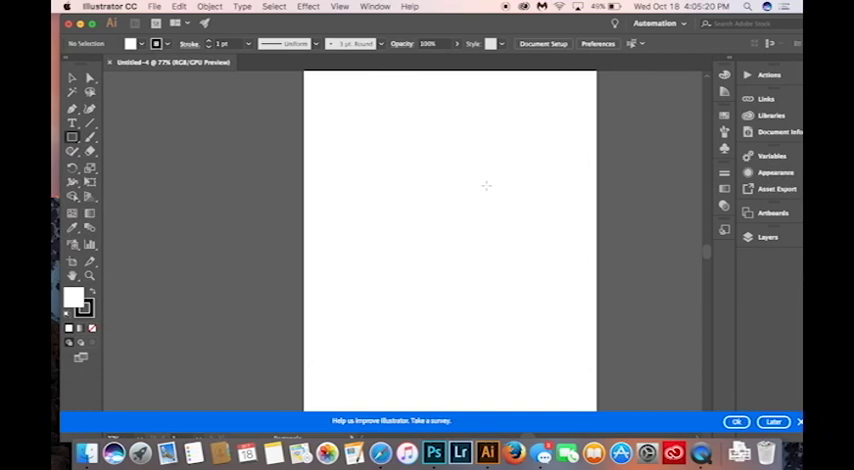
mouse_move(107, 184)
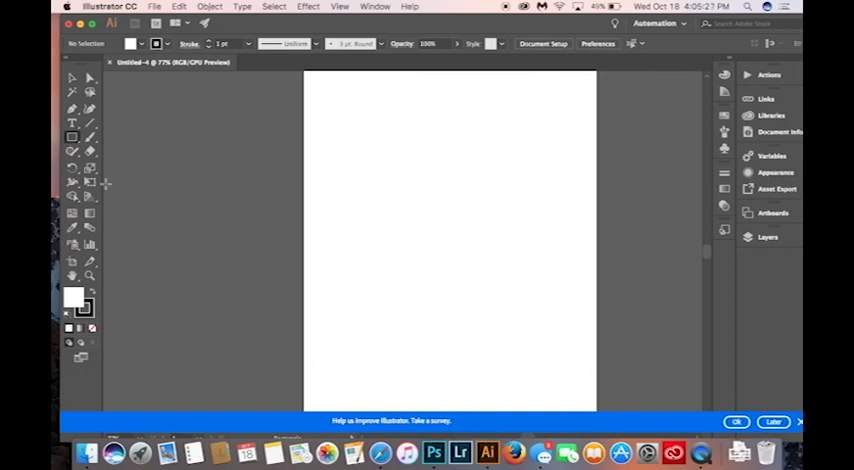
mouse_move(72, 137)
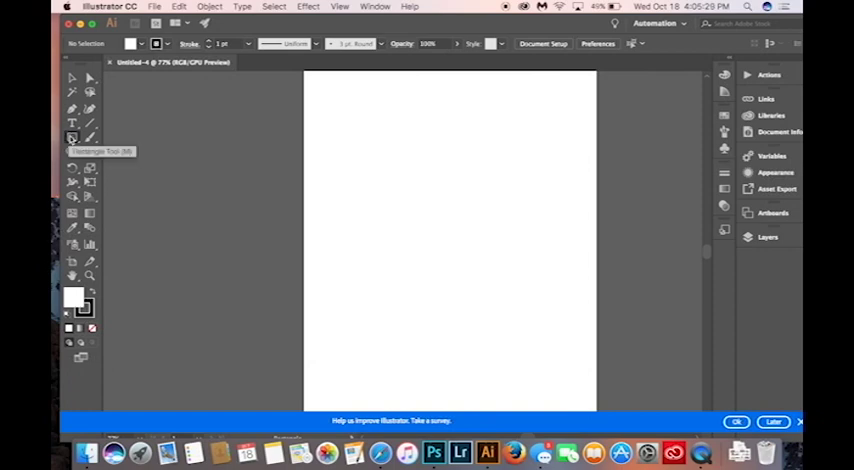
Step: Switch from the Rectangle tool to the Ellipse tool
left_click(72, 137)
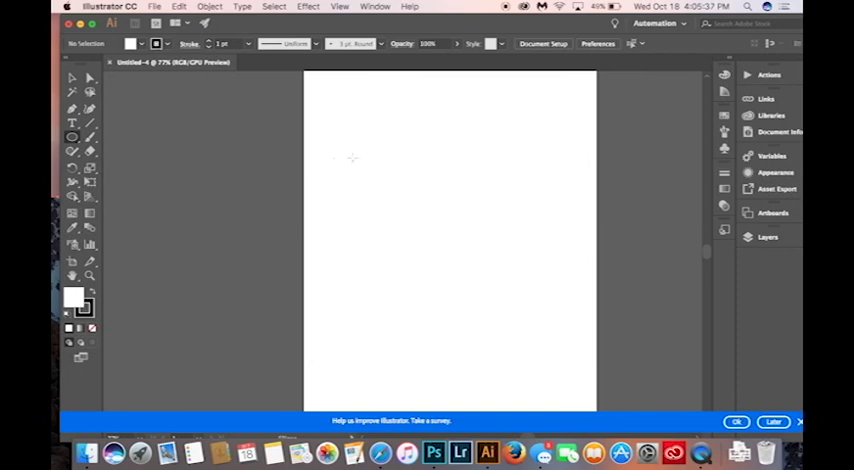
mouse_move(343, 139)
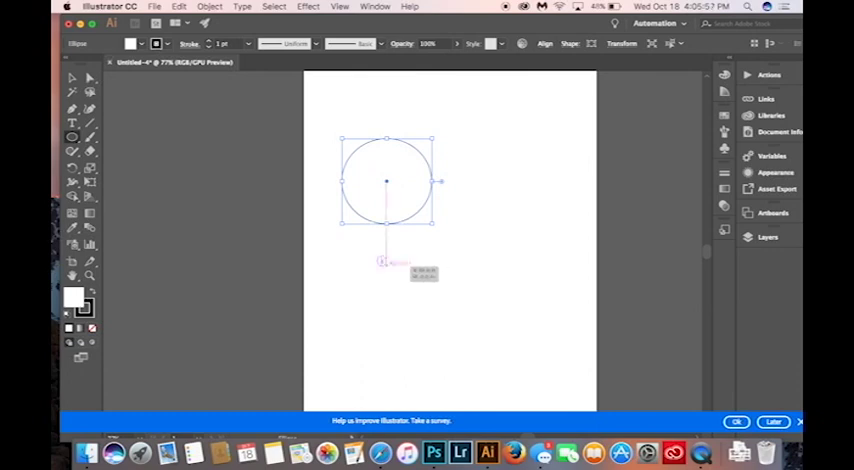
Step: Drag out a small circle, then a larger circle, below the first circle
left_click_drag(383, 262, 445, 315)
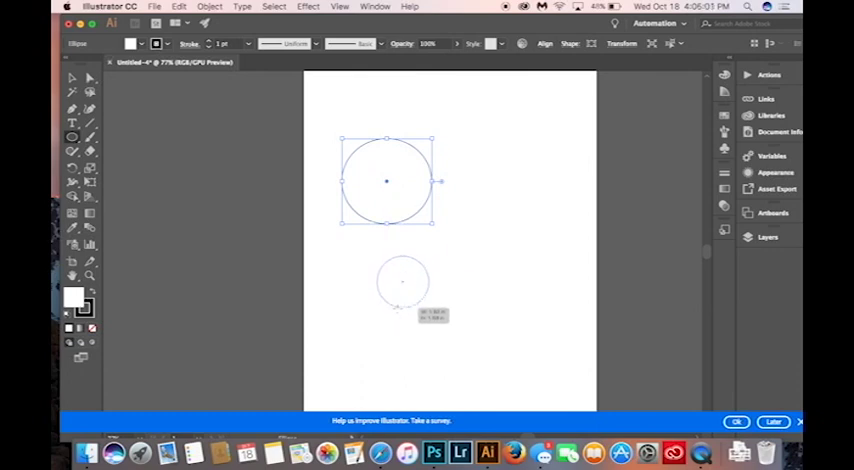
left_click_drag(402, 281, 470, 301)
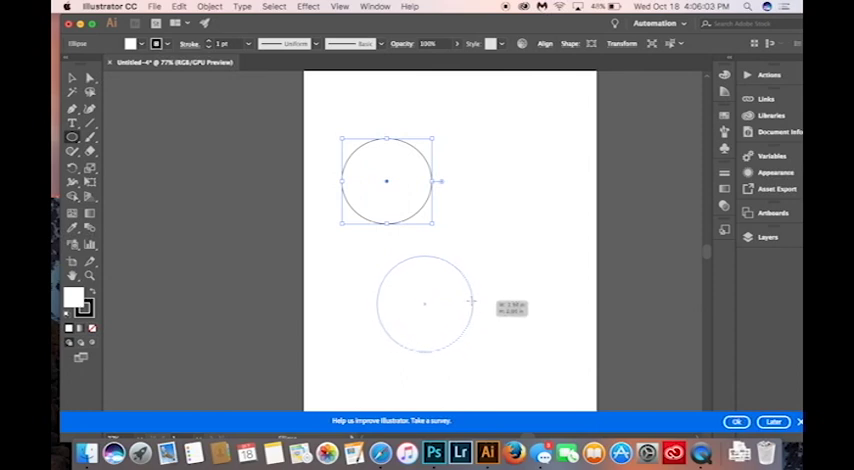